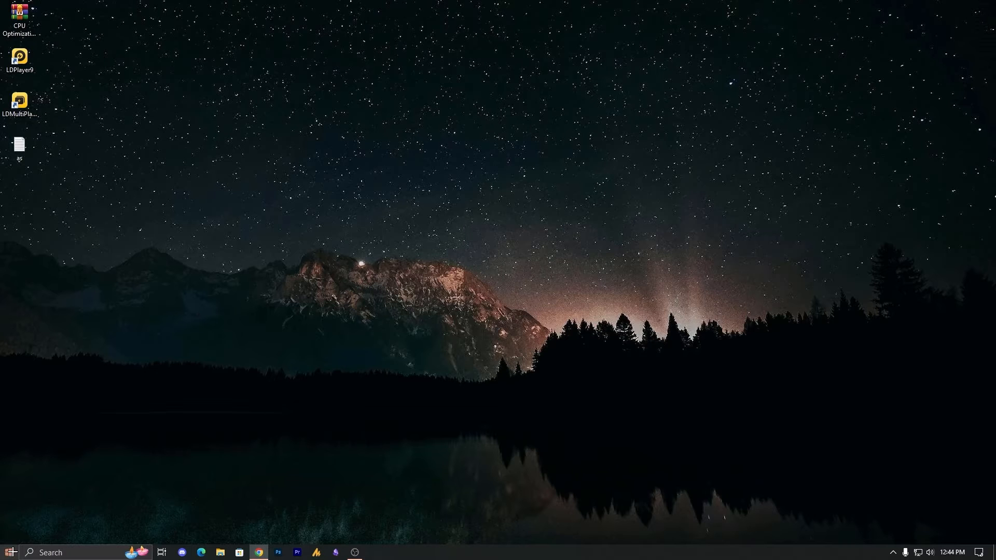
# Go to System > About in Windows Settings from the Start menu to view device specifications.
pyautogui.click(9, 551)
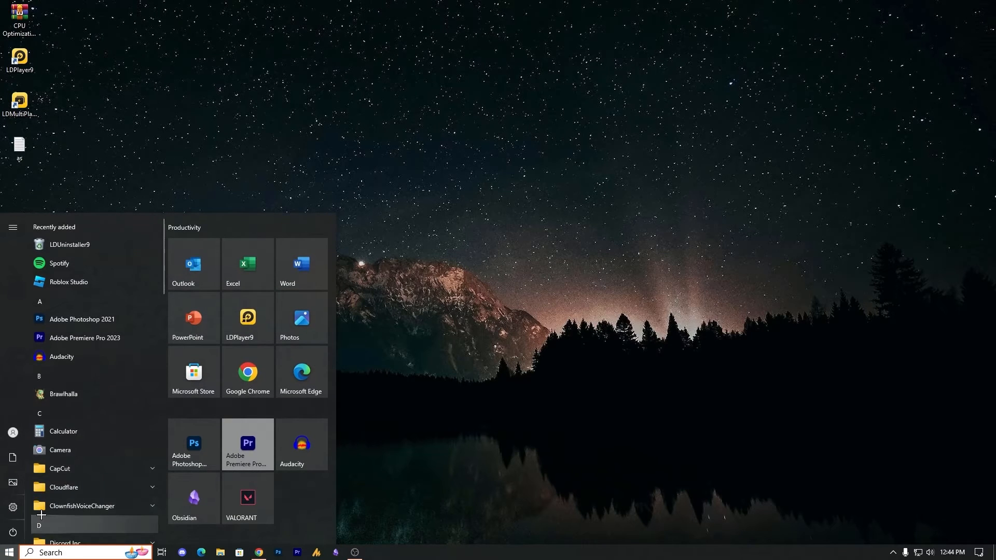
pyautogui.click(13, 227)
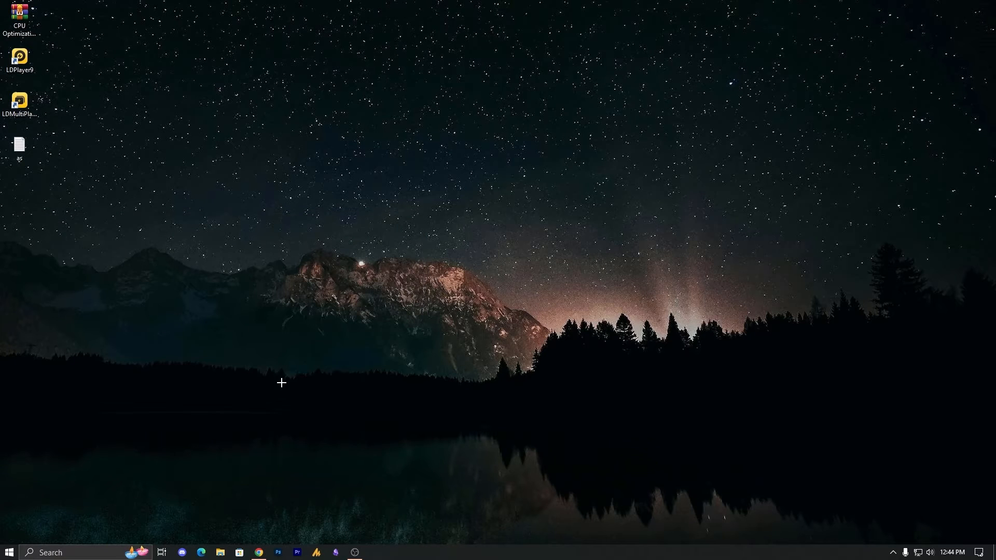
pyautogui.click(219, 551)
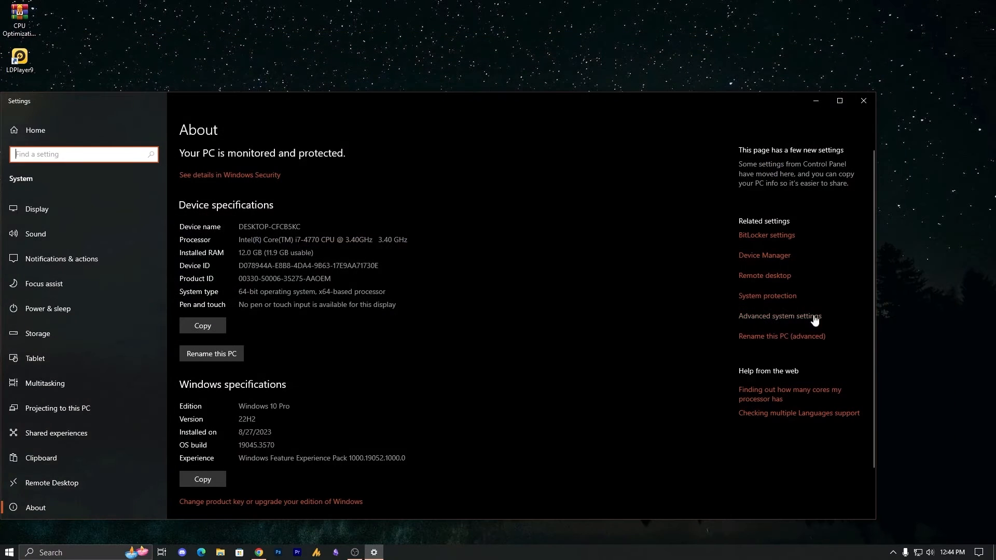
# Review the Intel HD Graphics 4600 and NVIDIA GTX 1060 6GB adapters in Device Manager, then close Settings.
pyautogui.click(763, 255)
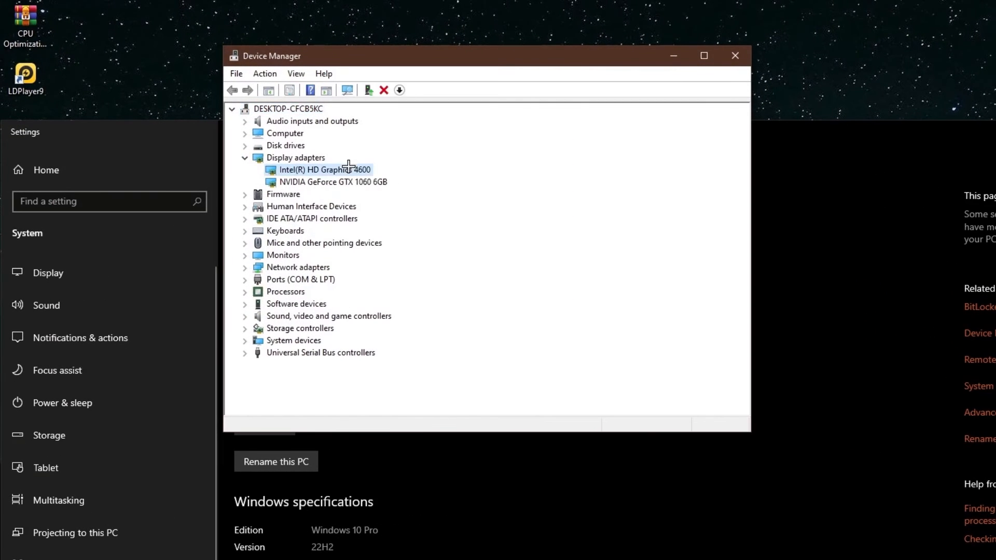
pyautogui.click(332, 182)
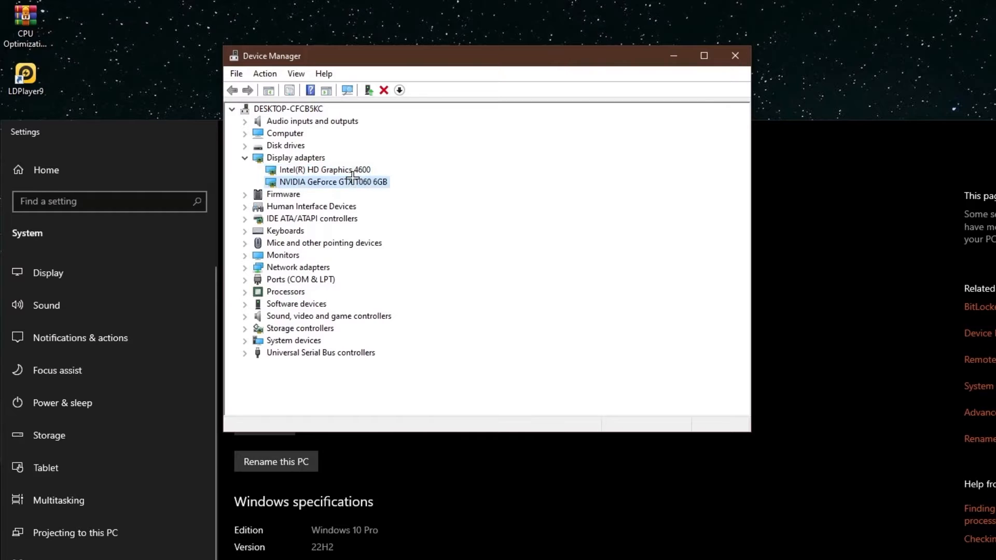
pyautogui.click(328, 169)
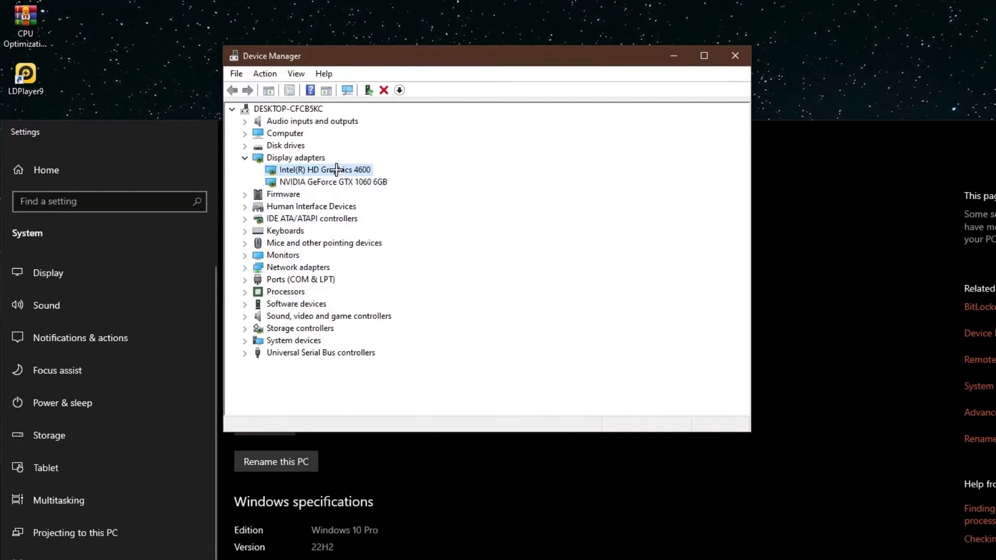
pyautogui.rightClick(323, 169)
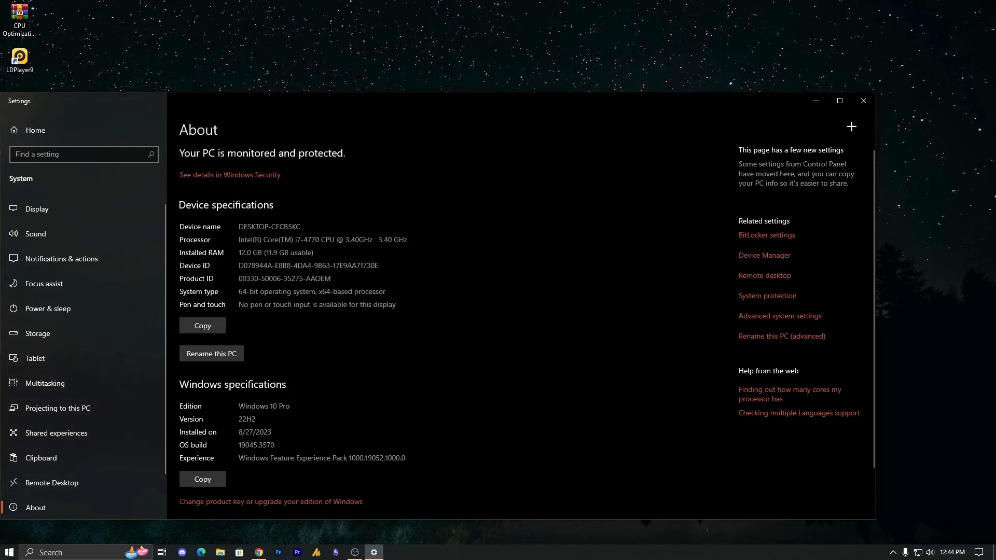
pyautogui.click(862, 100)
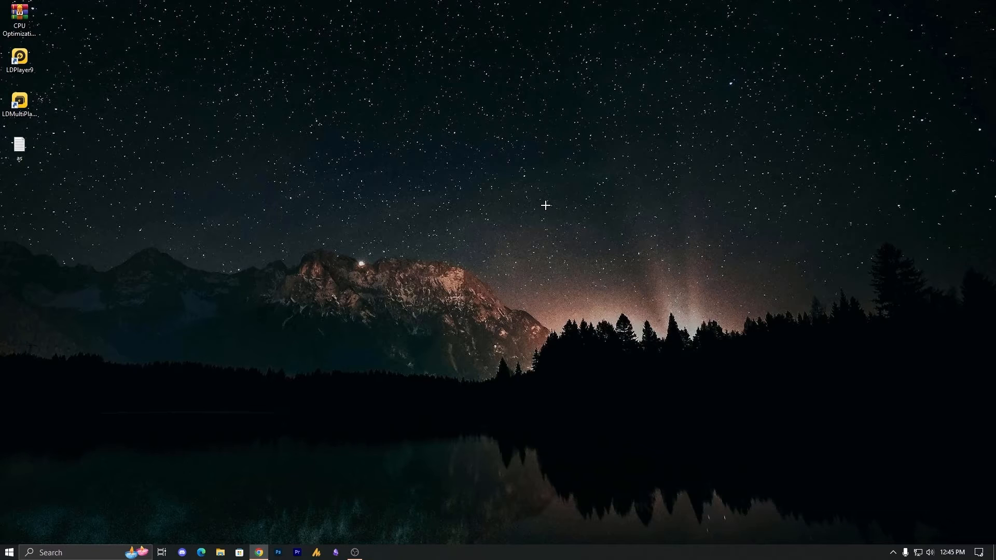
pyautogui.moveTo(465, 213)
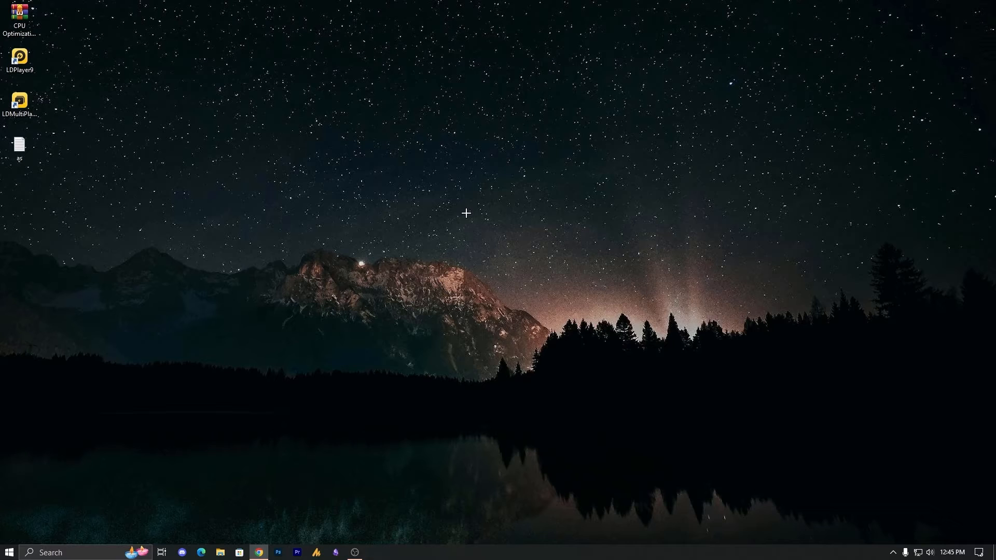
# Launch NVIDIA Control Panel from the desktop's right-click menu.
pyautogui.rightClick(466, 213)
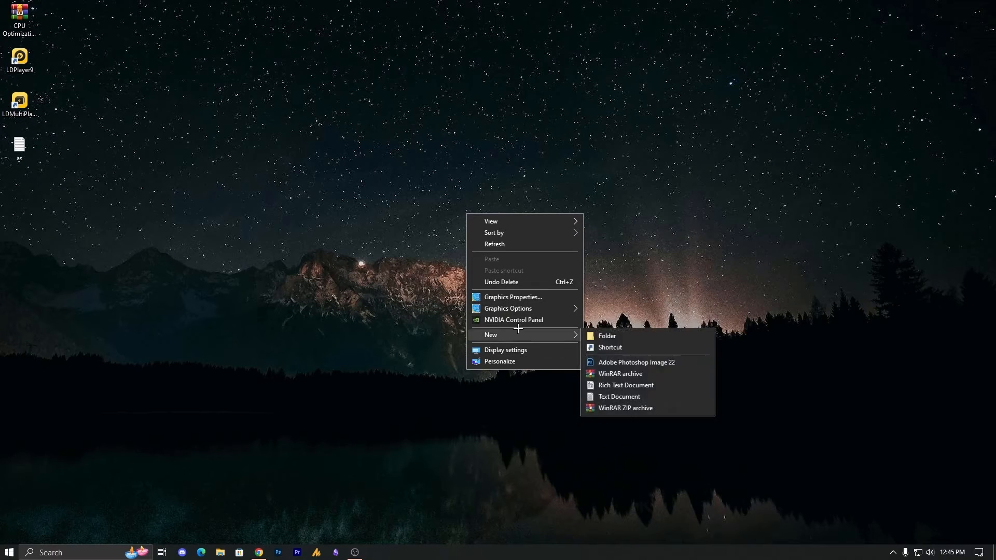
pyautogui.moveTo(513, 319)
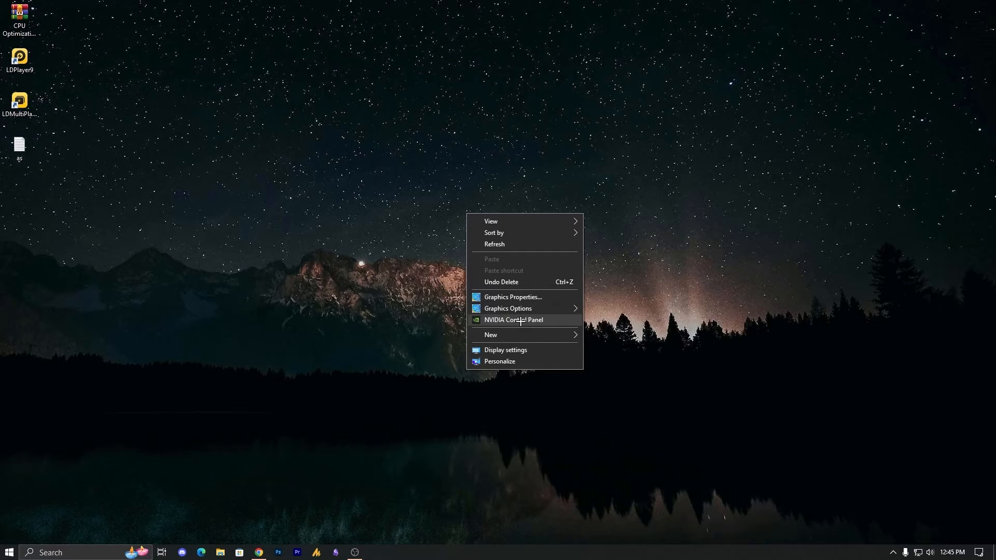
pyautogui.click(527, 232)
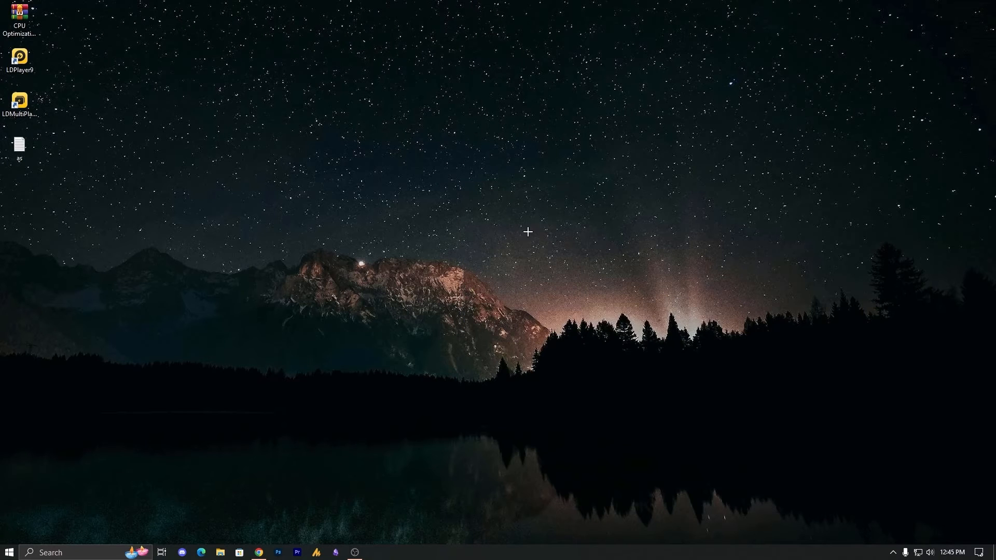
pyautogui.click(373, 552)
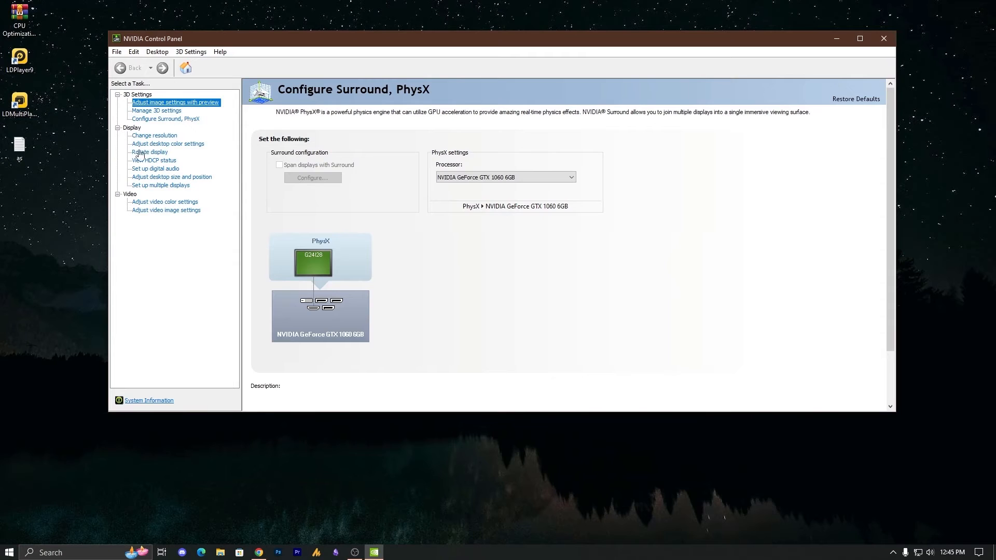
# Keep the GTX 1060 6GB as PhysX processor and go to Adjust image settings with preview.
pyautogui.click(165, 119)
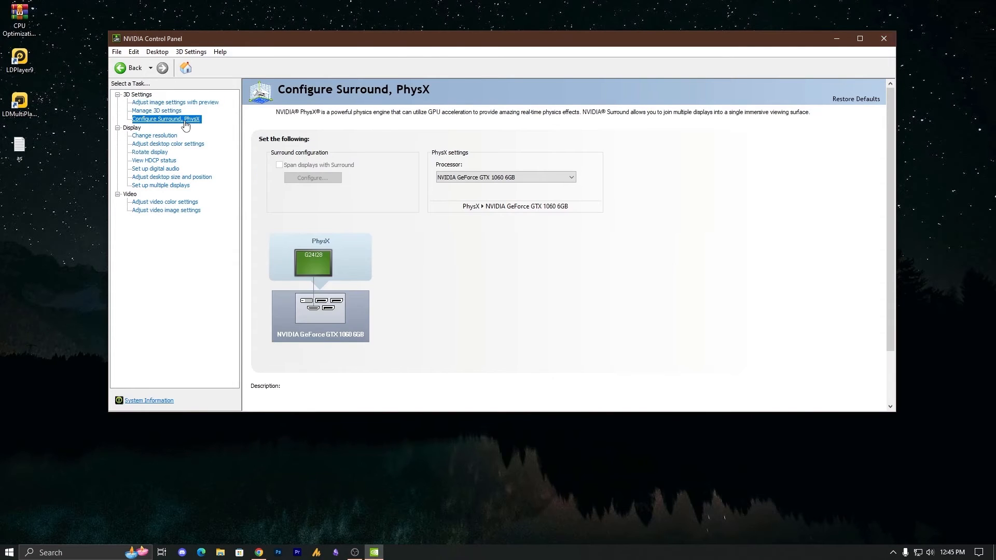
pyautogui.moveTo(180, 128)
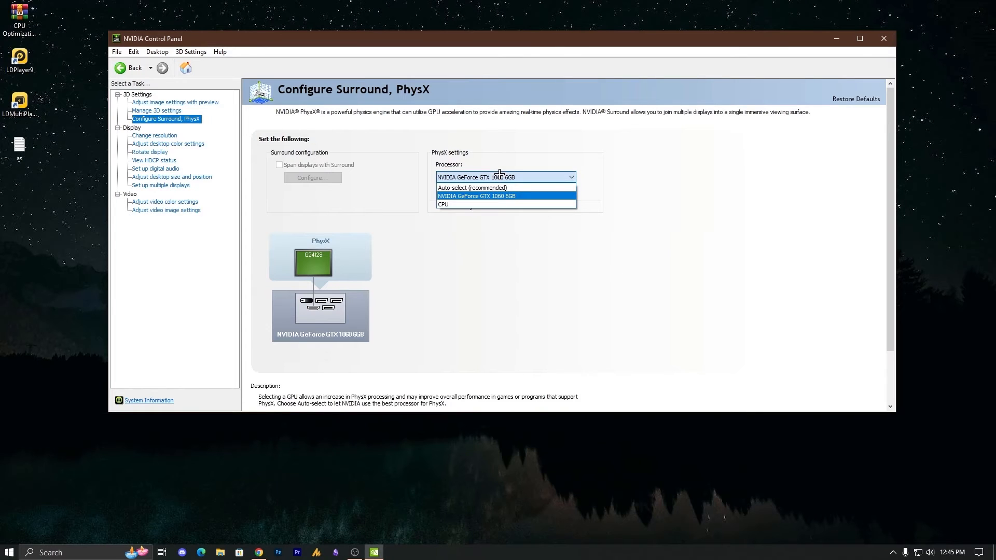
pyautogui.moveTo(522, 192)
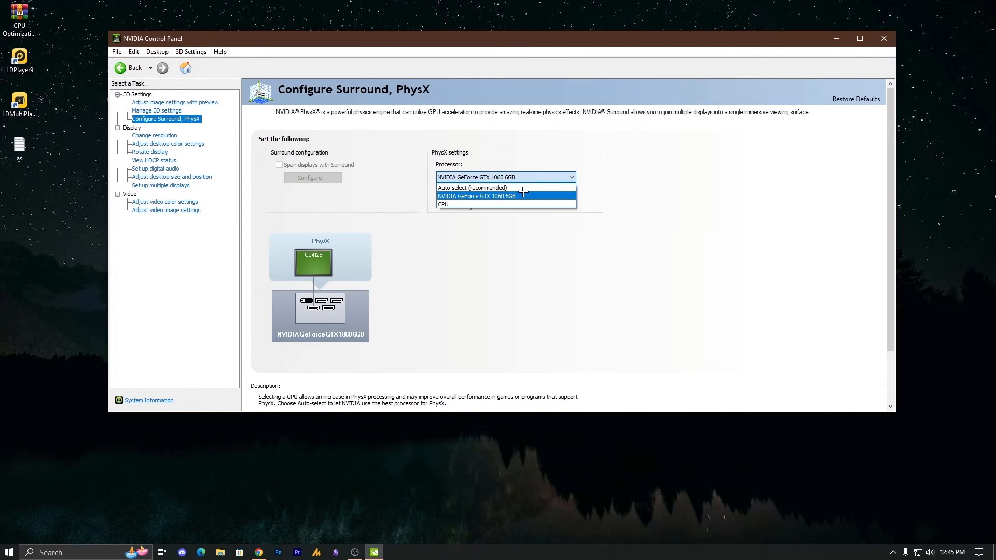
pyautogui.click(476, 195)
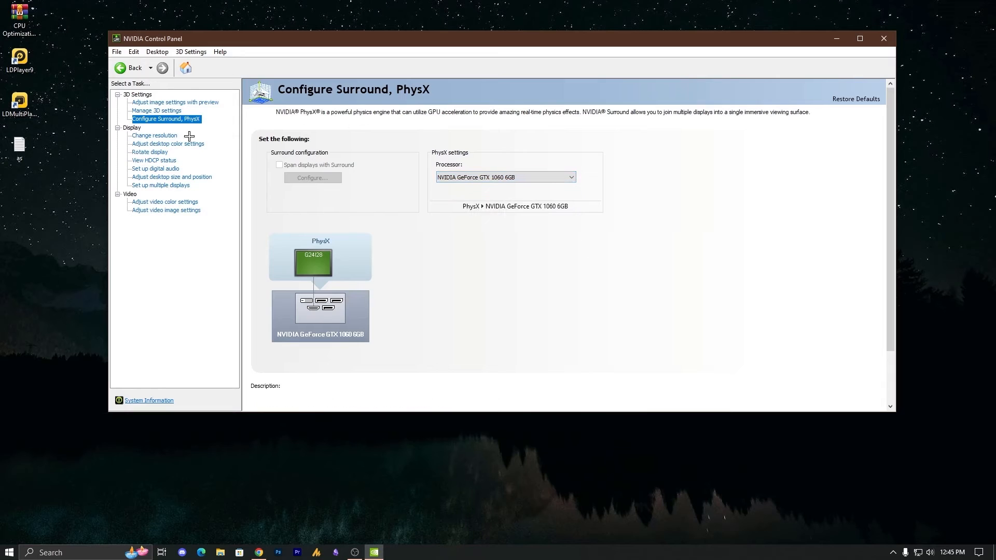
pyautogui.click(174, 102)
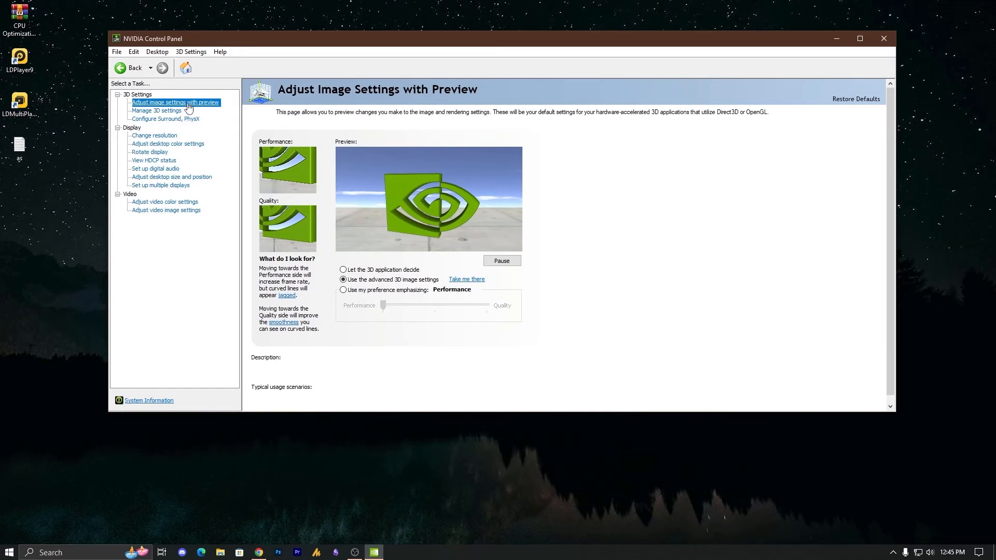
# Add Adobe Premiere as a custom program under Manage 3D Settings > Program Settings.
pyautogui.click(155, 111)
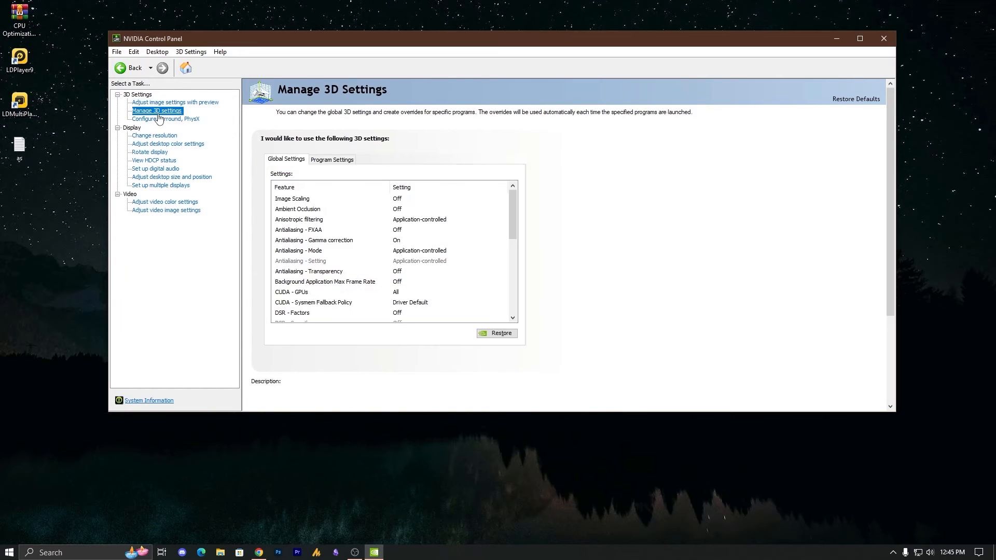
pyautogui.click(330, 159)
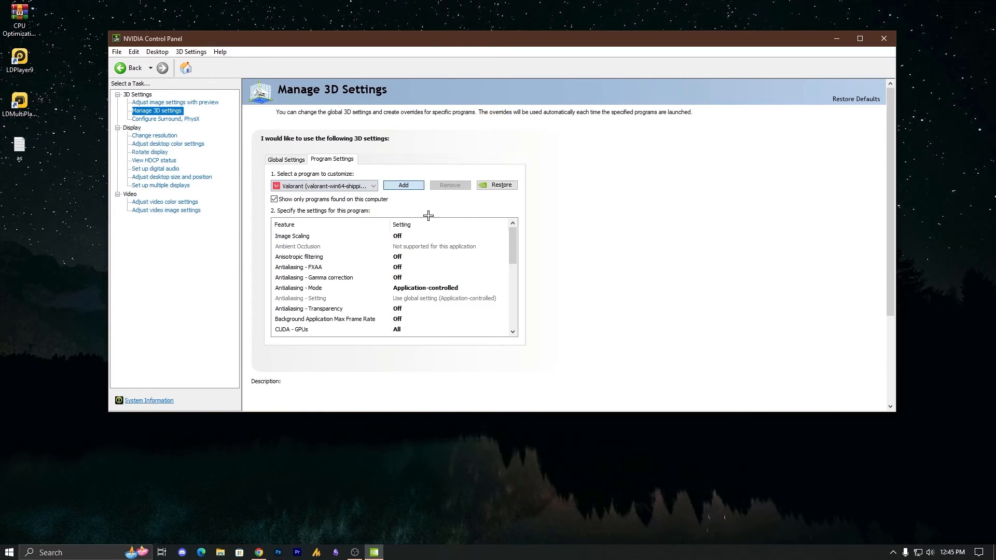
pyautogui.click(403, 185)
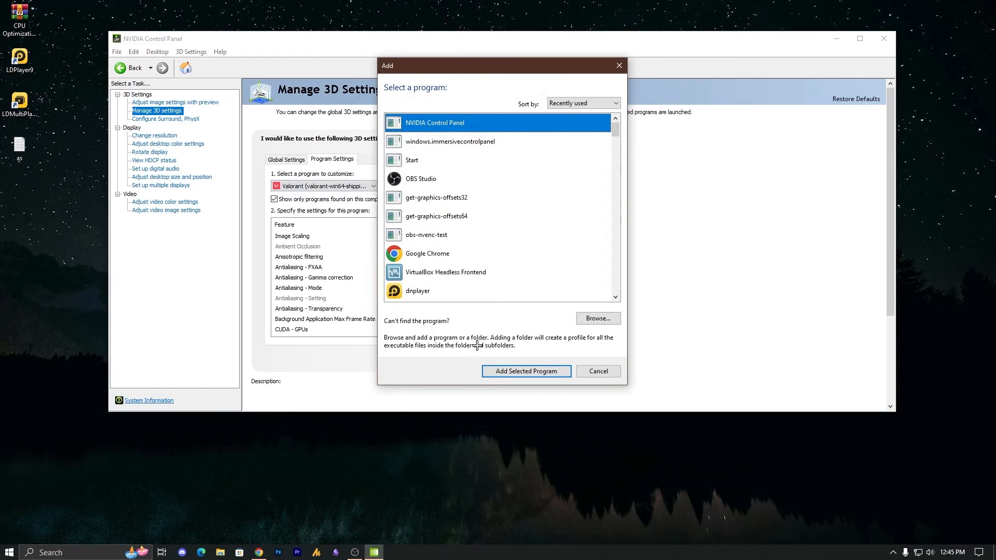
pyautogui.scroll(-3)
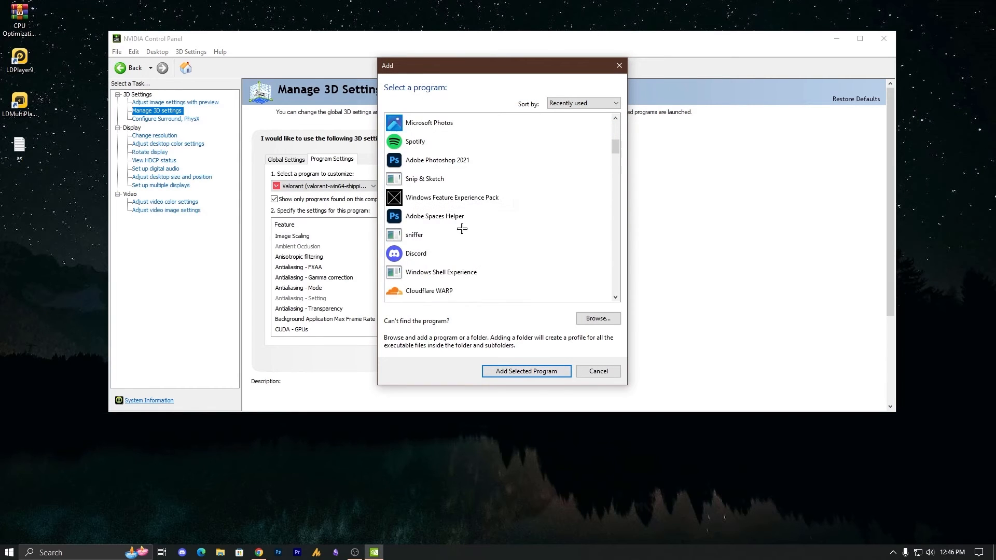
pyautogui.scroll(-3)
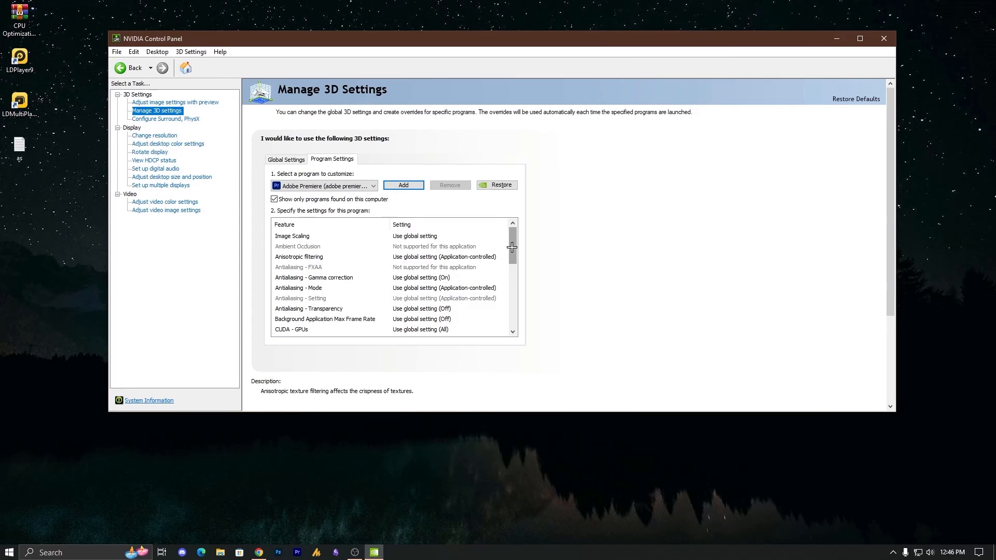
# Set Premiere's OpenGL rendering GPU to NVIDIA GeForce GTX 1060 6GB and close the control panel.
pyautogui.scroll(-3)
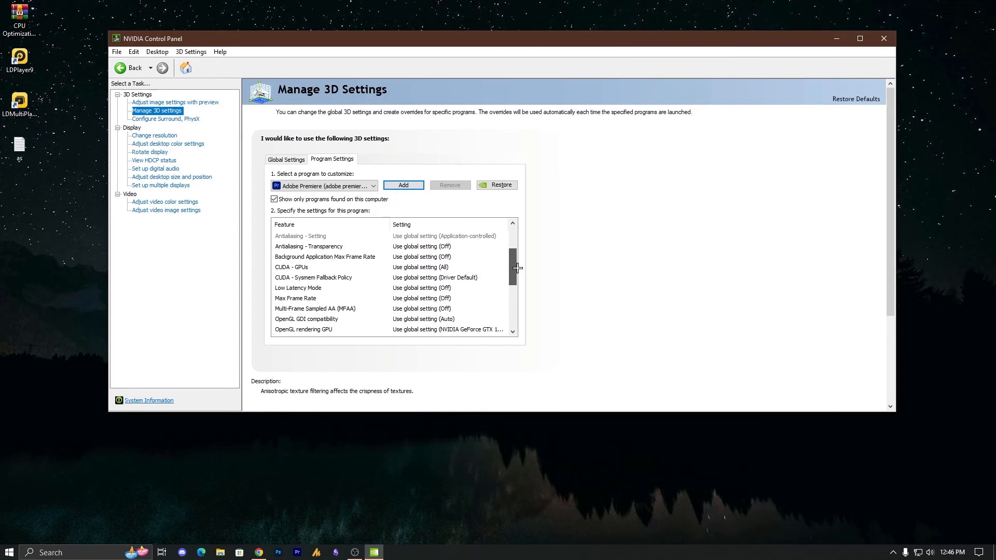
pyautogui.click(312, 278)
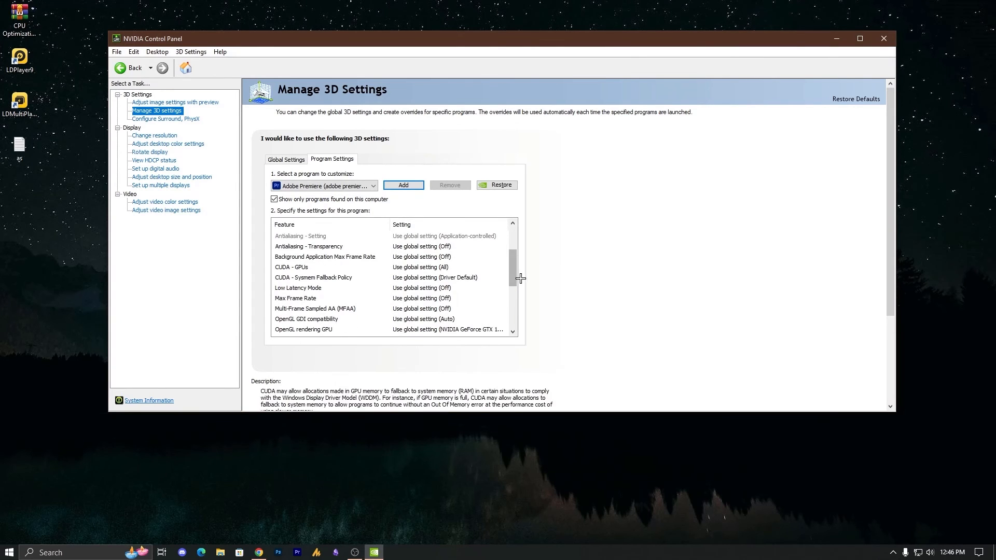
pyautogui.click(511, 329)
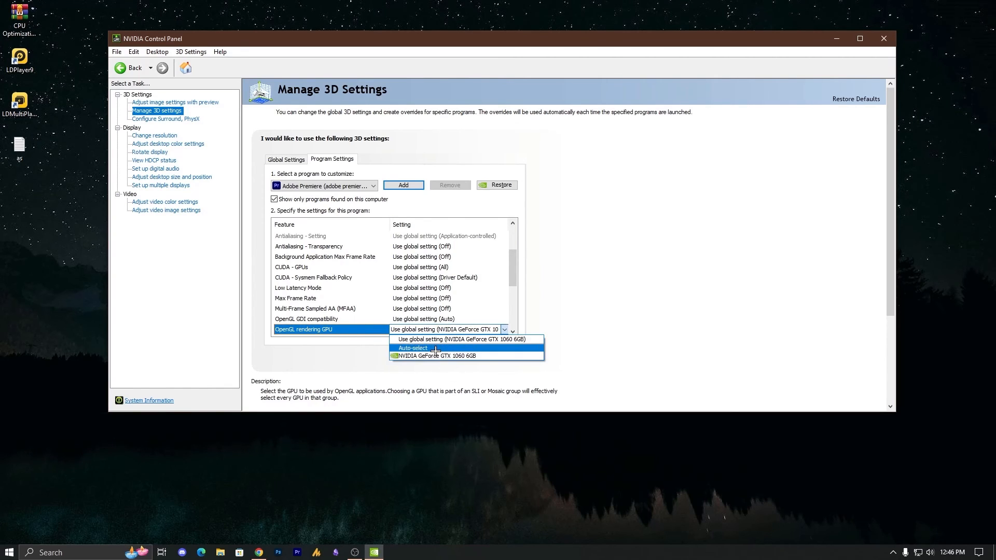
pyautogui.click(445, 356)
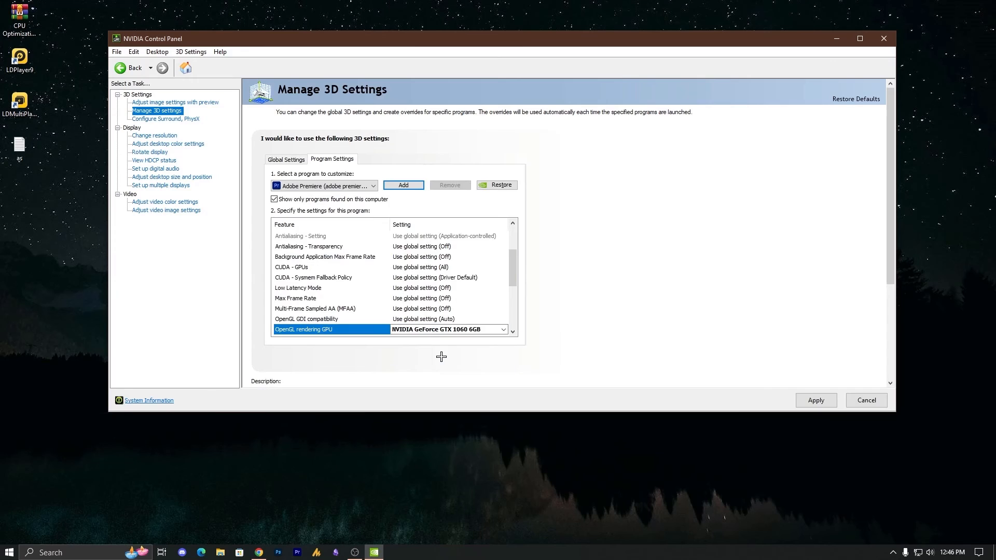
pyautogui.moveTo(331, 280)
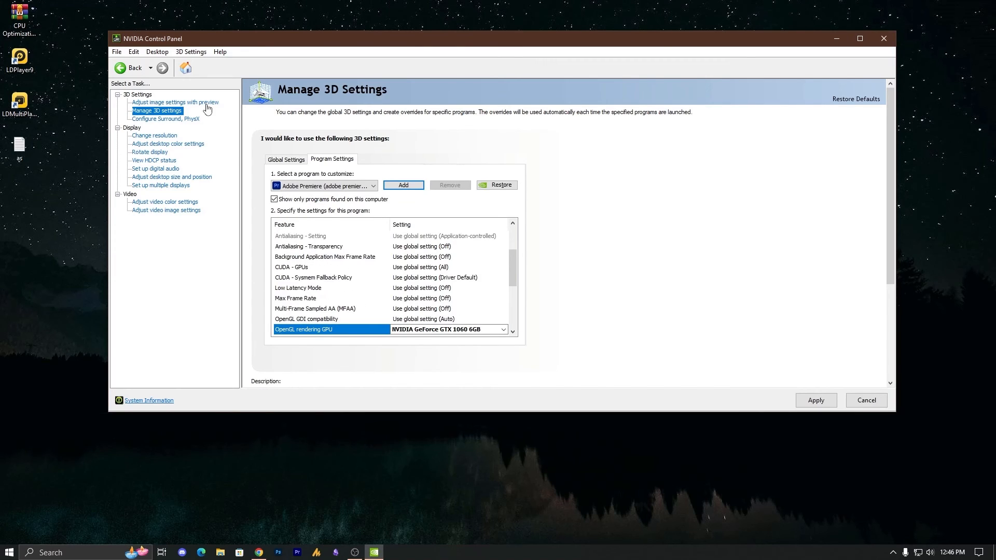
pyautogui.moveTo(292, 234)
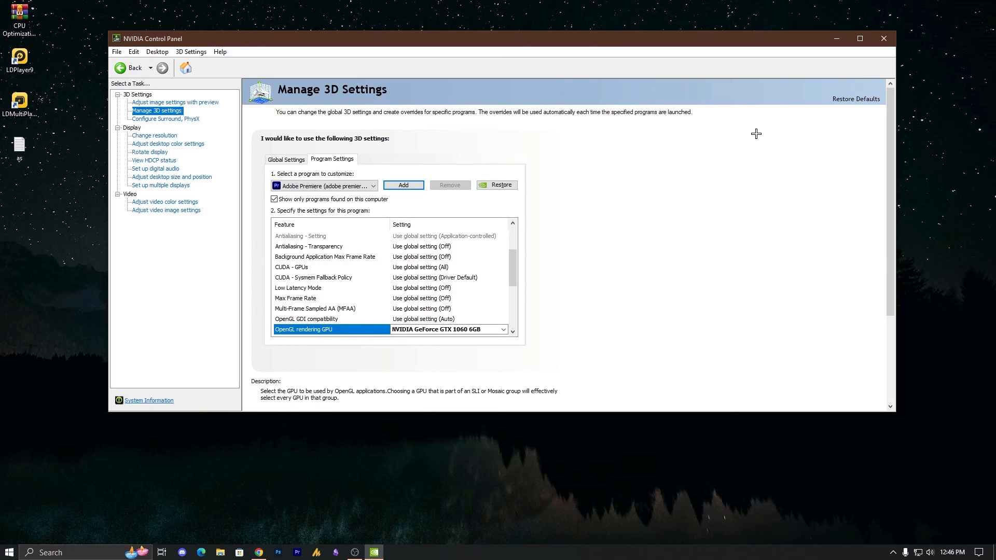
pyautogui.click(882, 37)
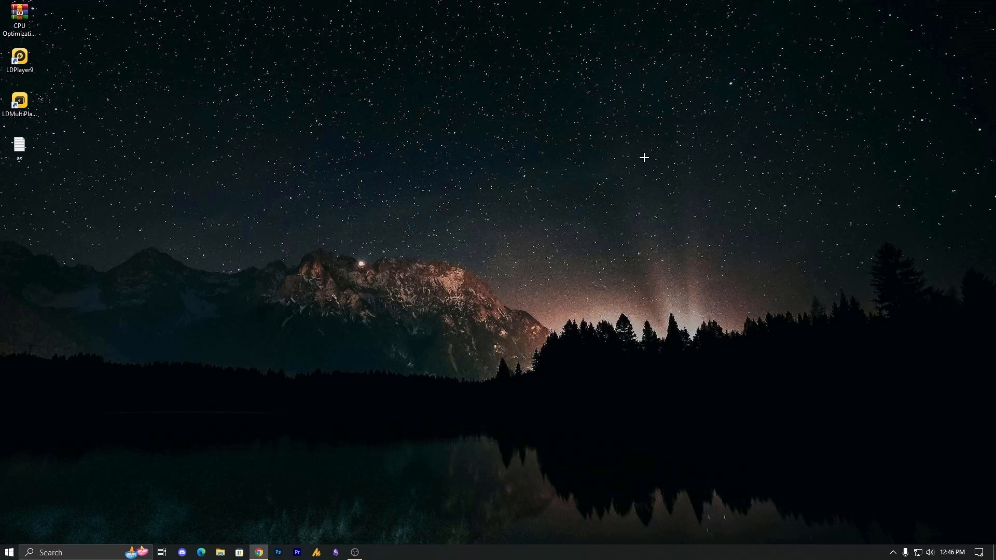
pyautogui.moveTo(638, 158)
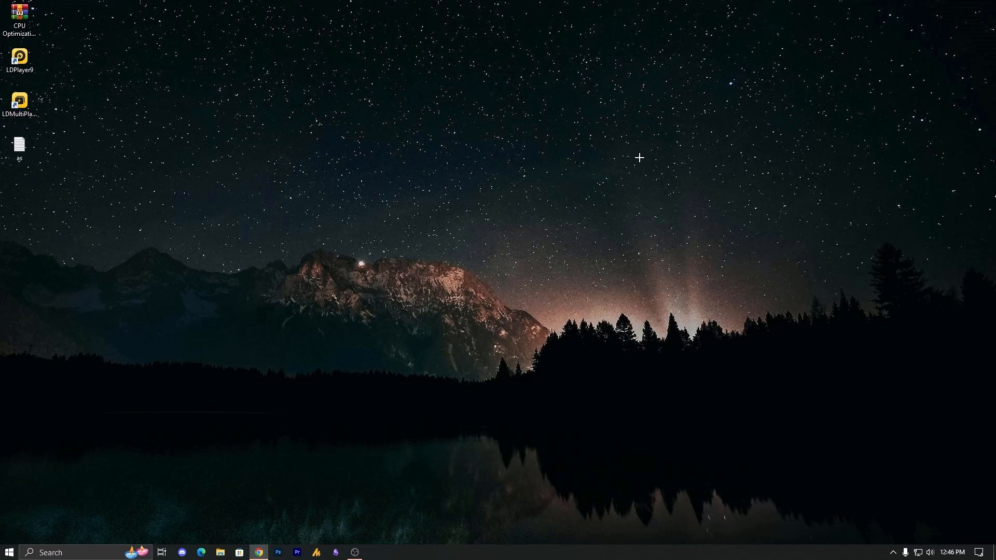